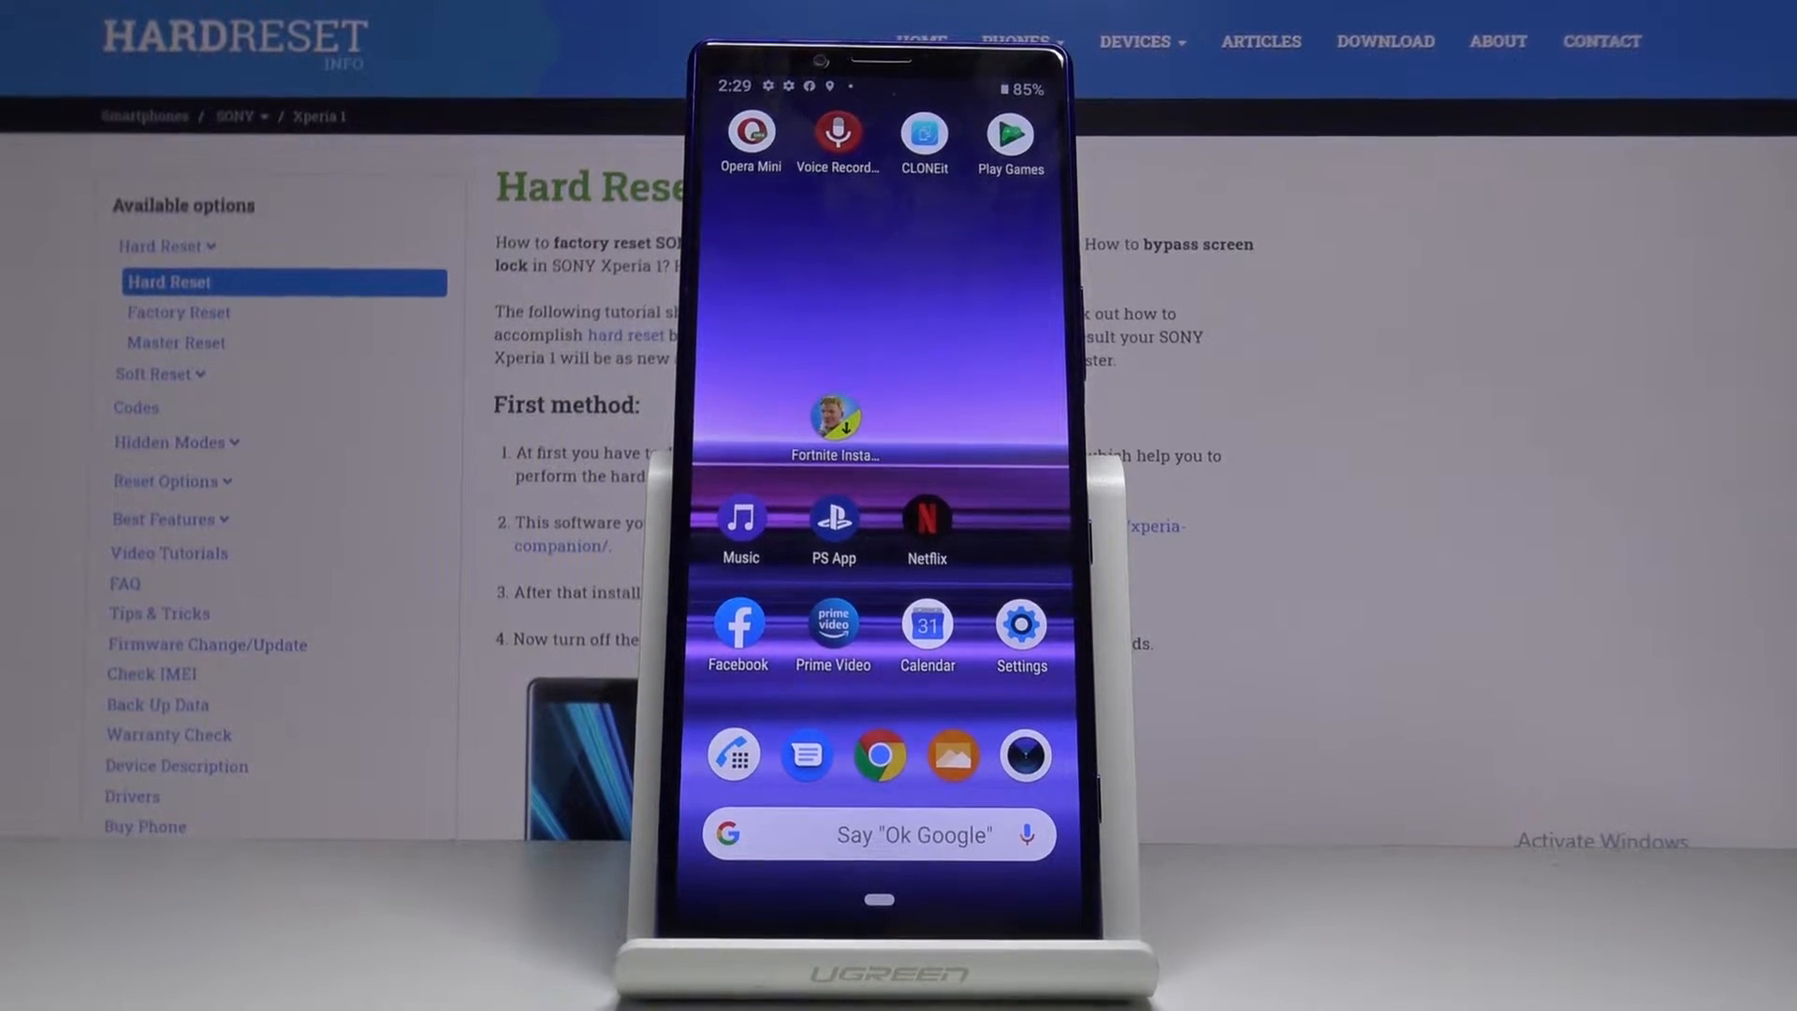
# Launch Settings from the home screen and scroll down toward Accounts.
pyautogui.click(1021, 628)
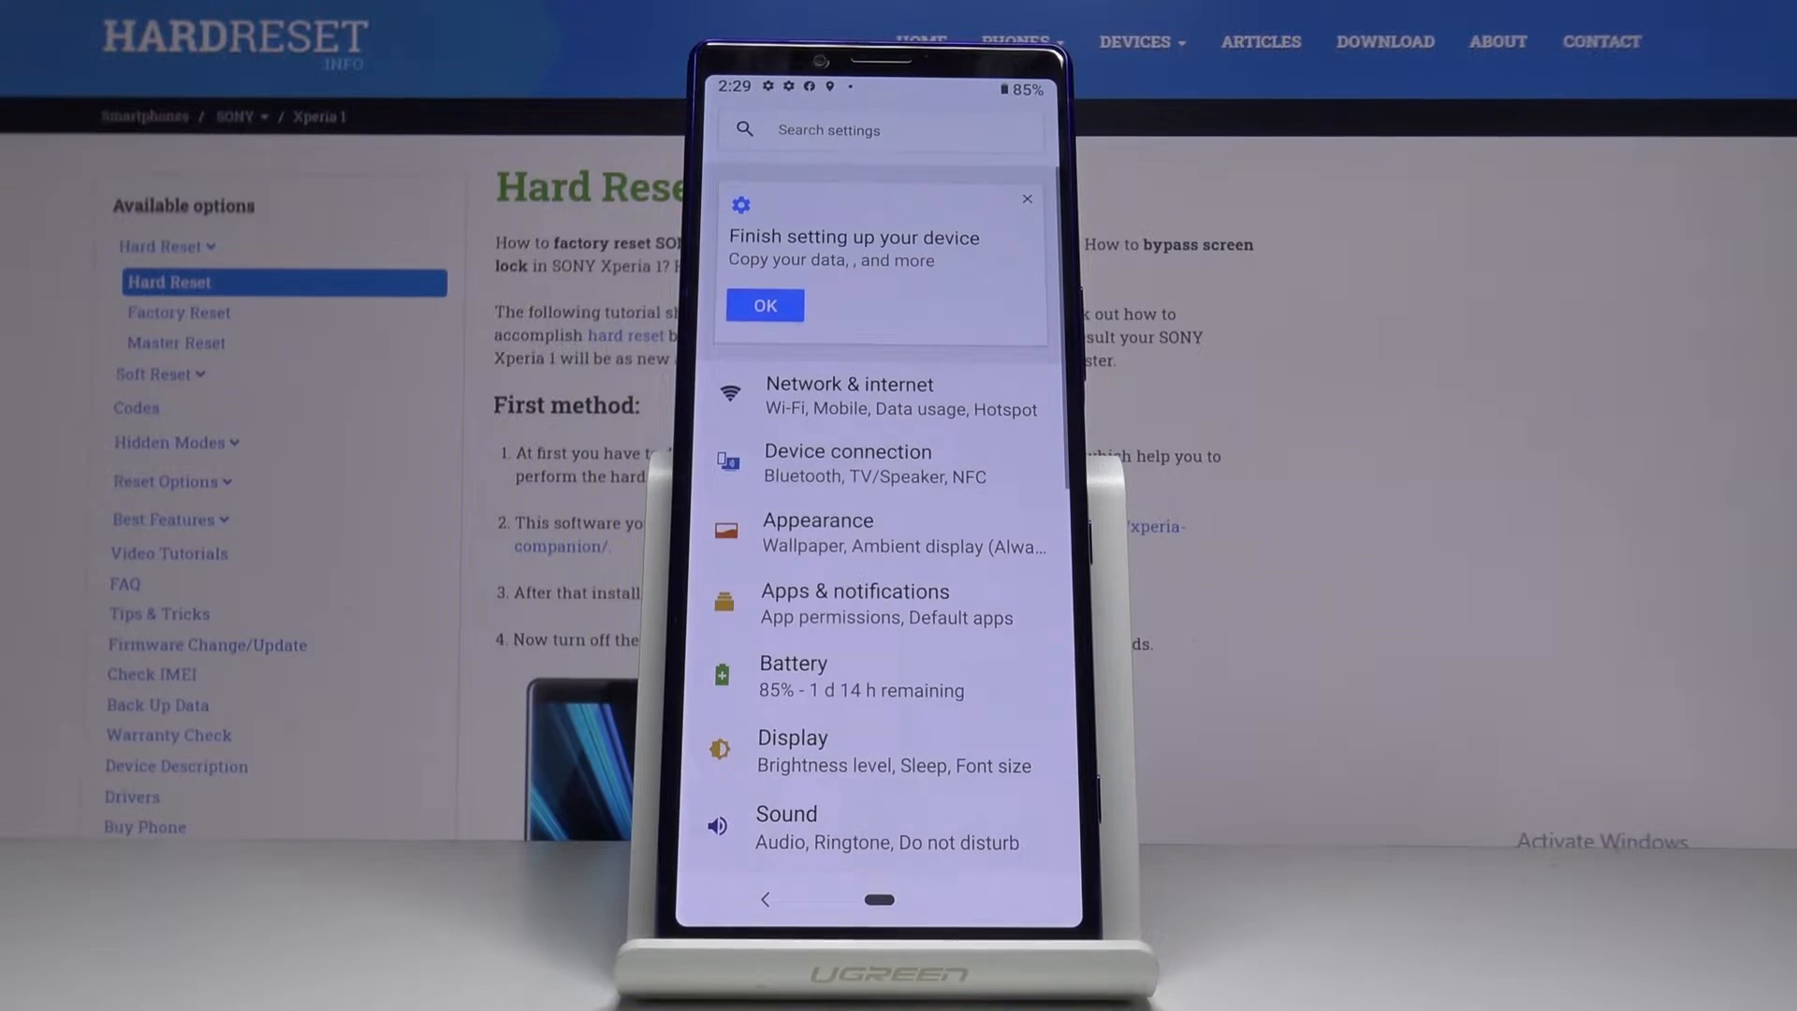
pyautogui.scroll(-3)
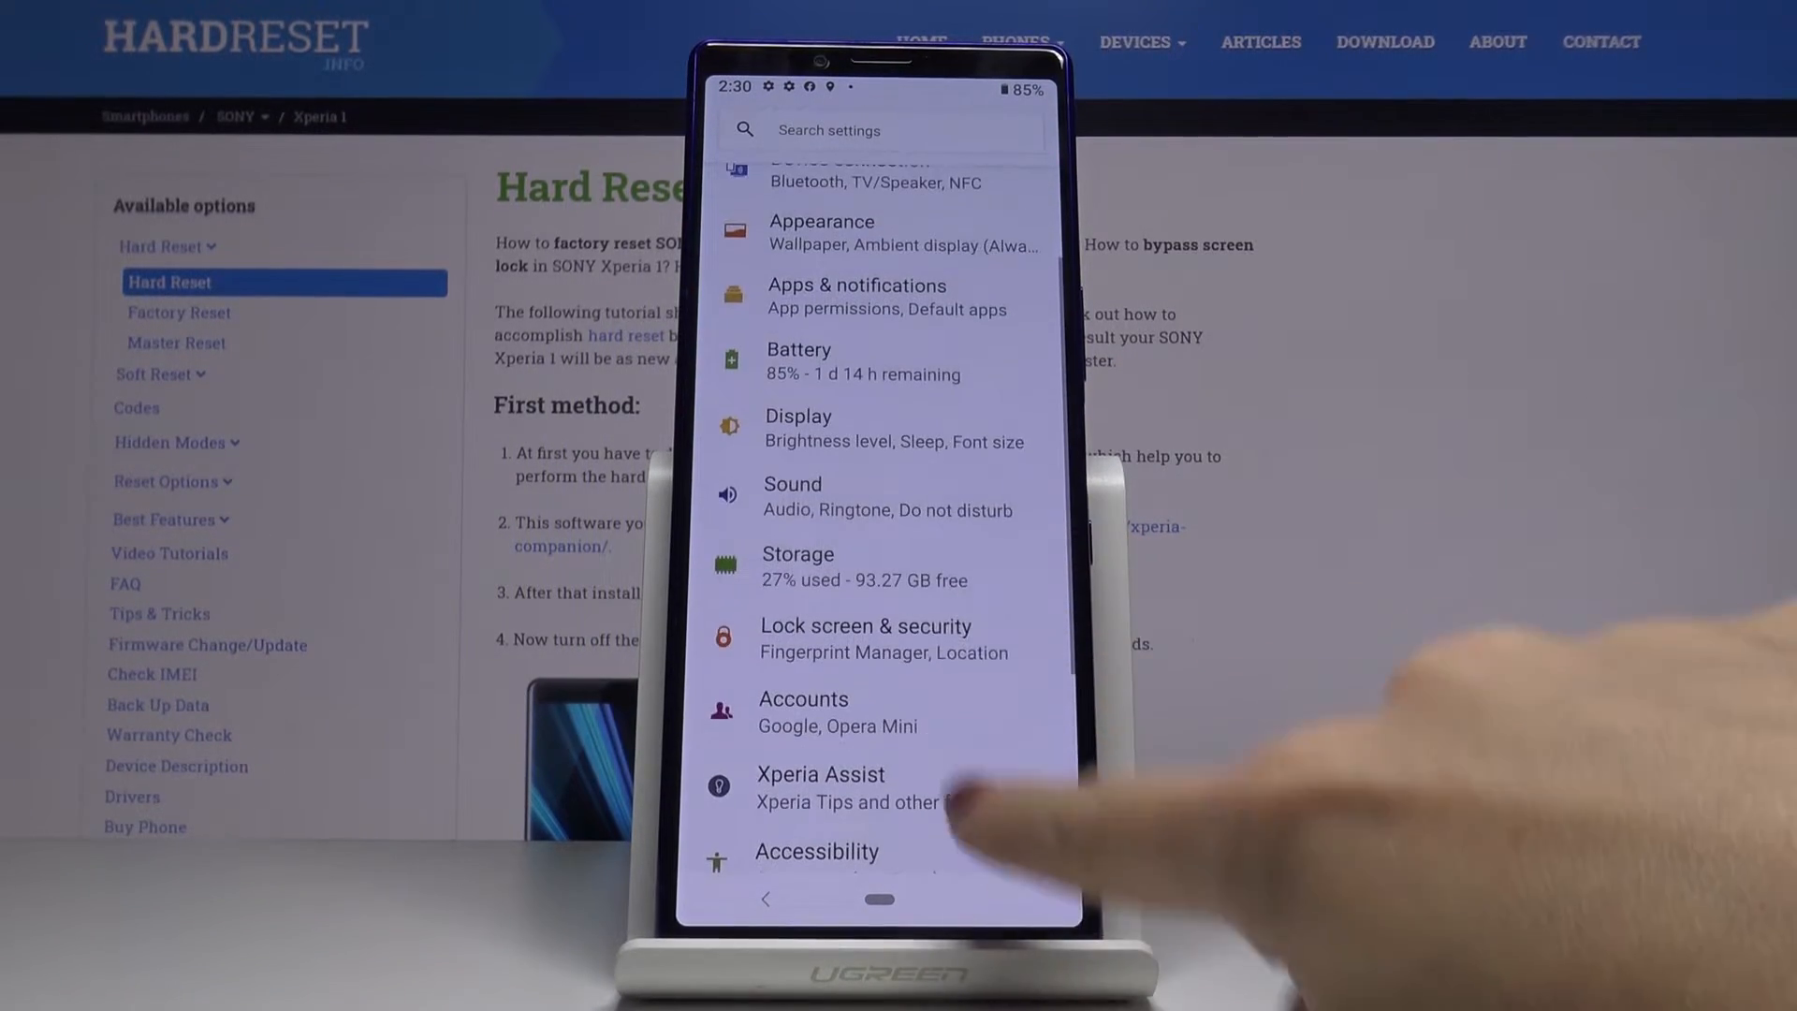
# Go to Apps & notifications, expand Advanced, and enter Special app access.
pyautogui.click(856, 297)
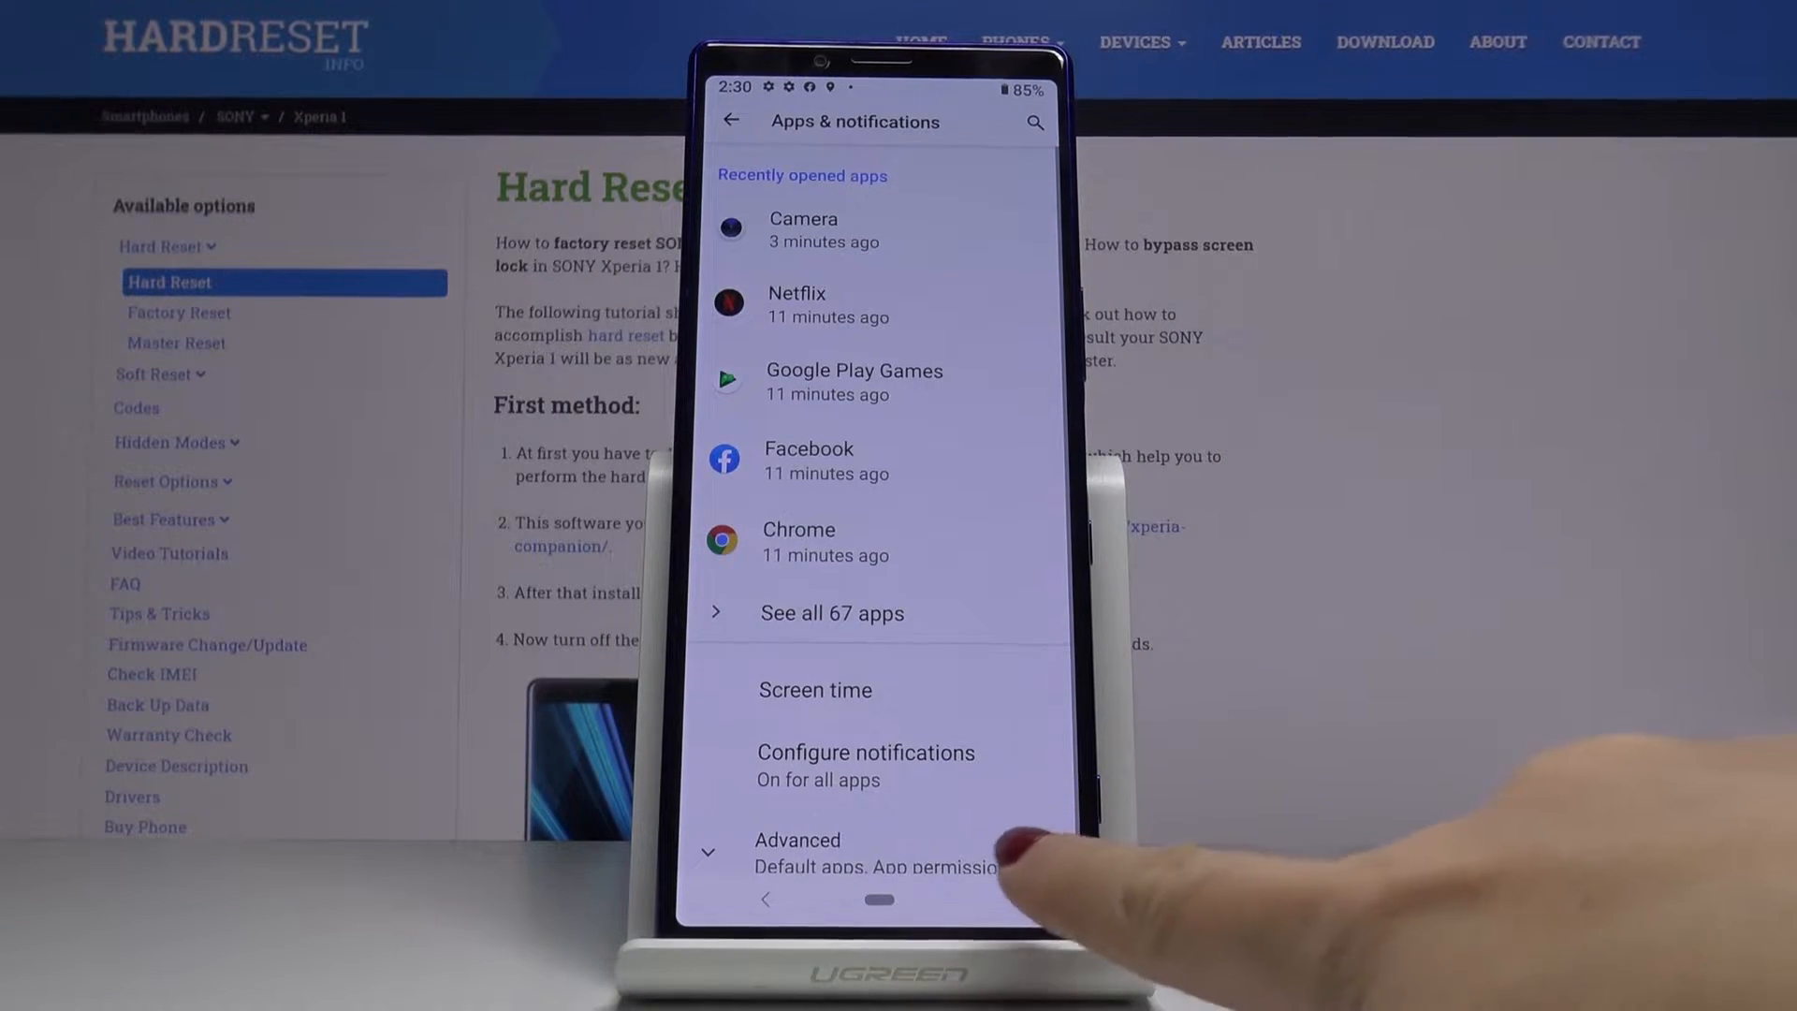
pyautogui.click(796, 841)
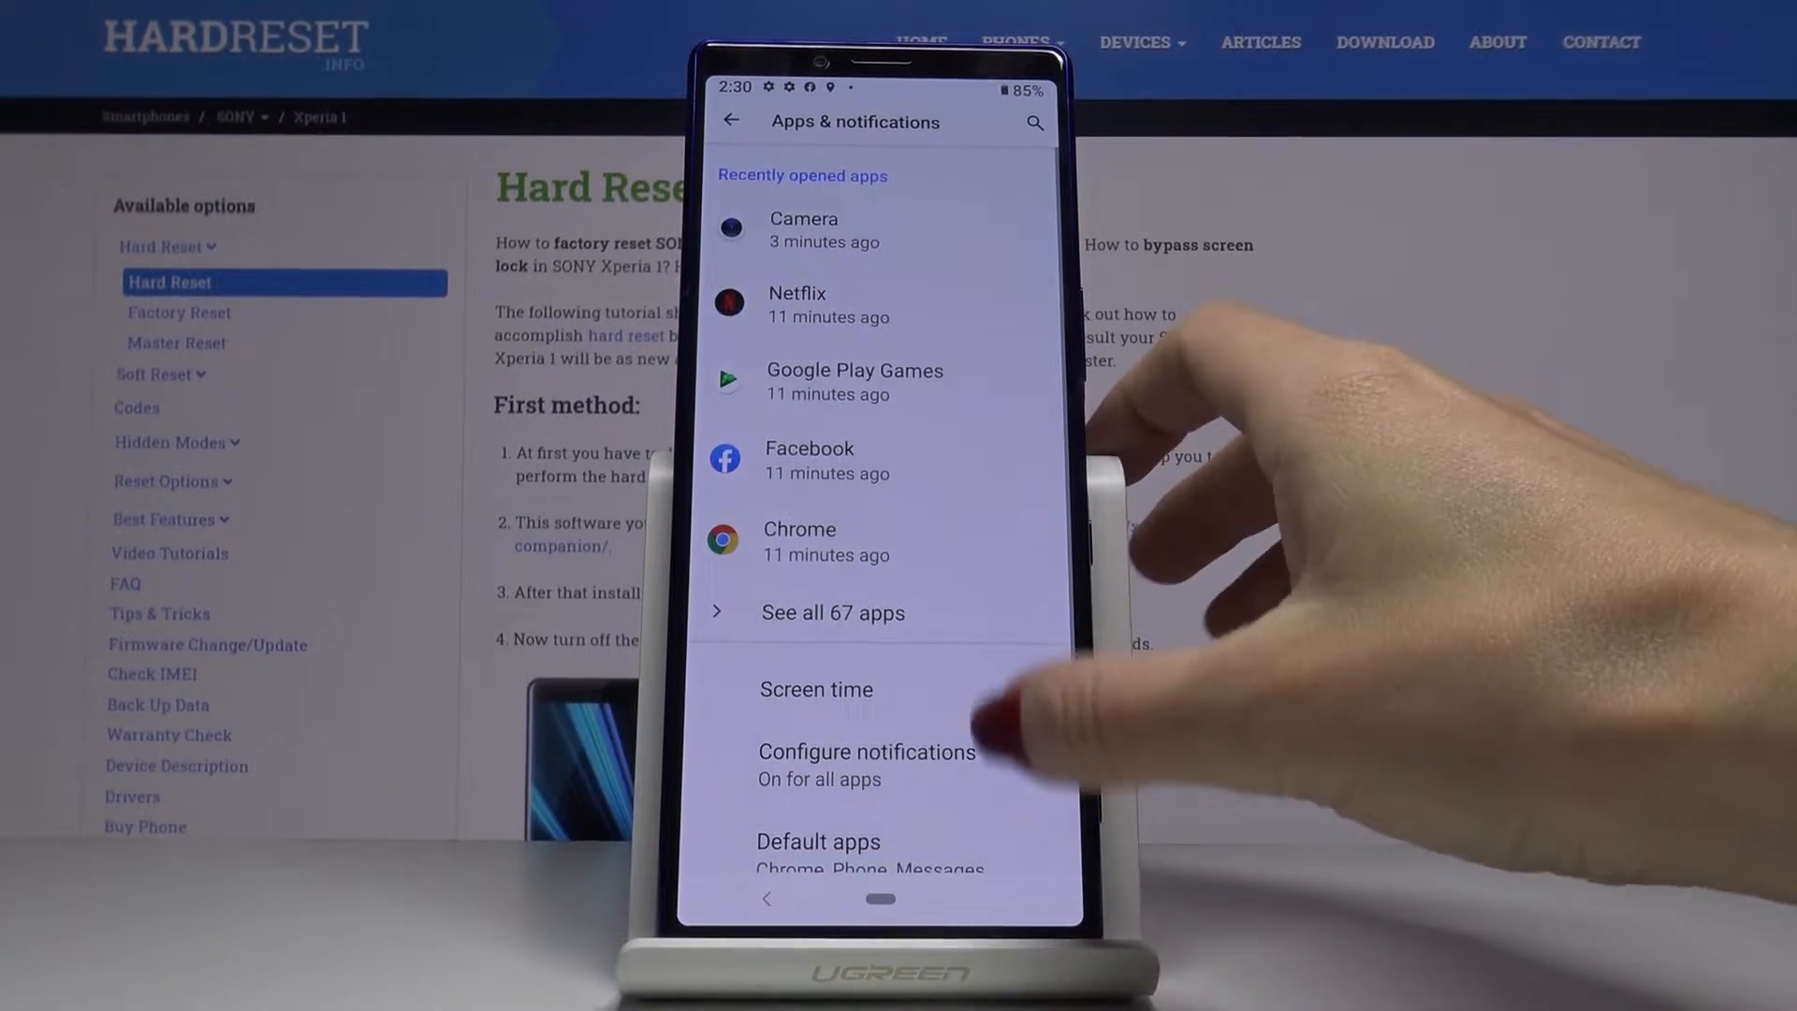
pyautogui.click(877, 745)
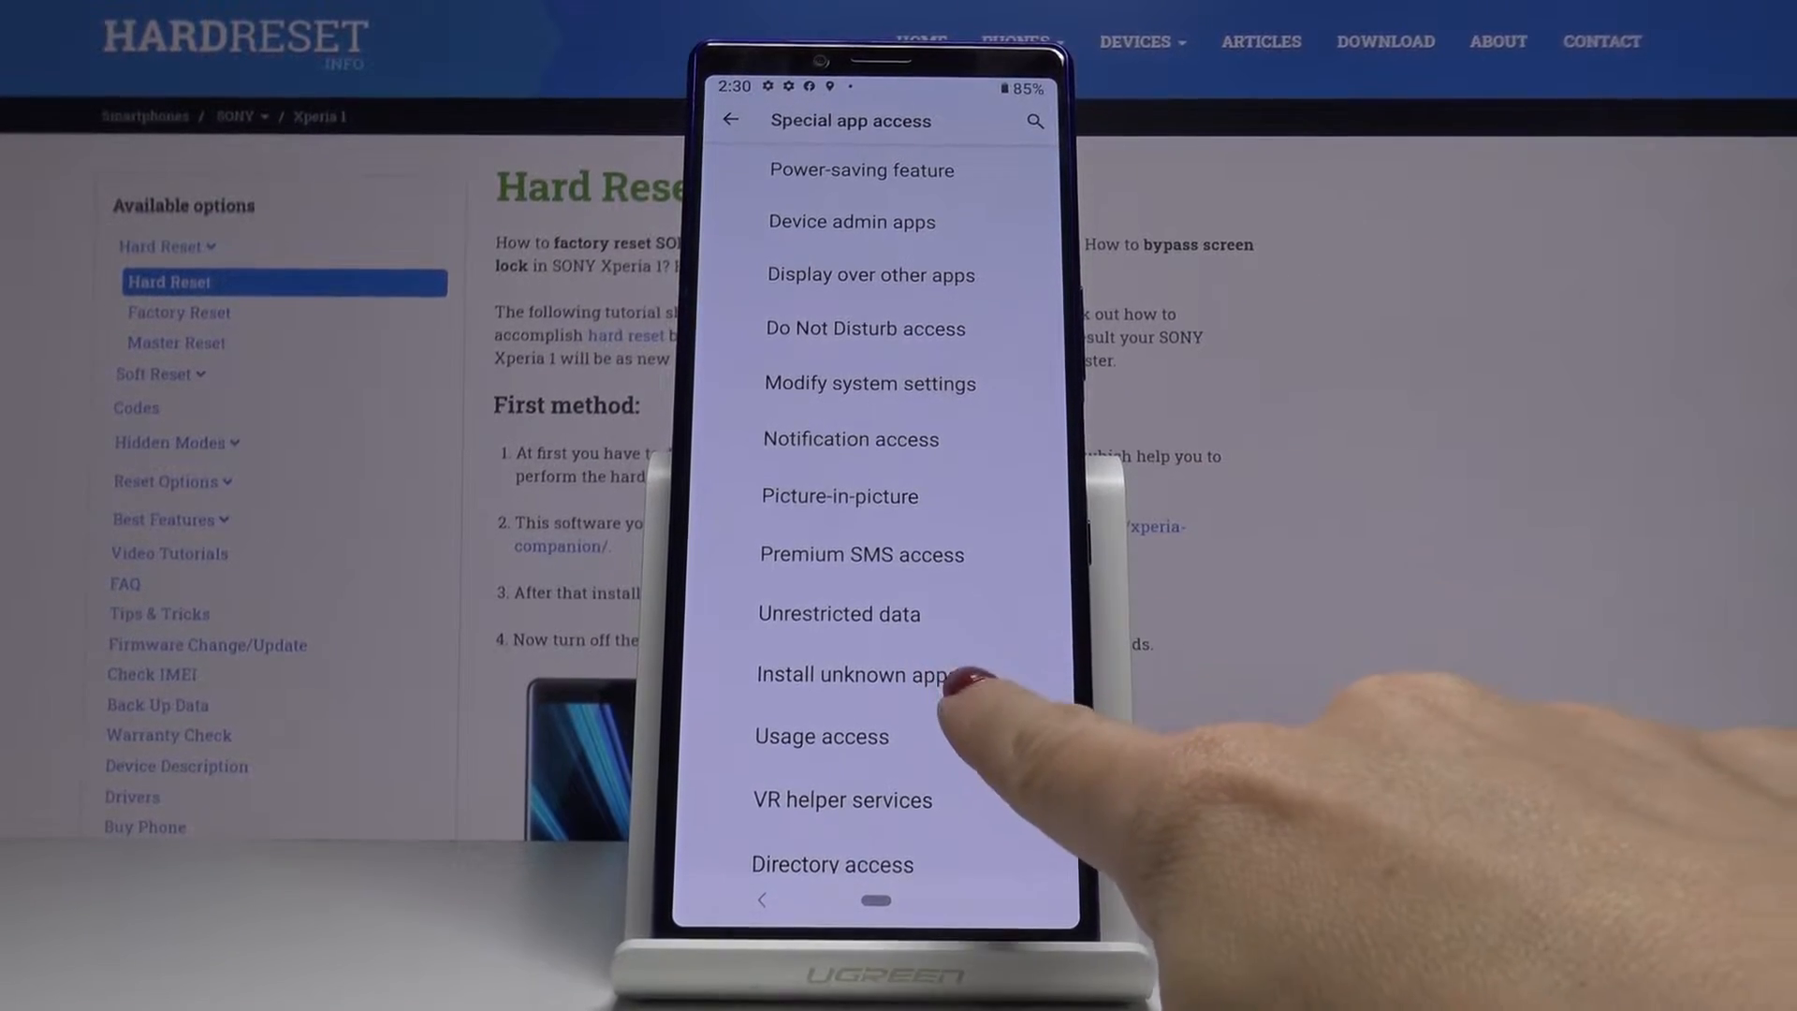
# Turn on Allow from this source for Chrome under Install unknown apps.
pyautogui.click(853, 674)
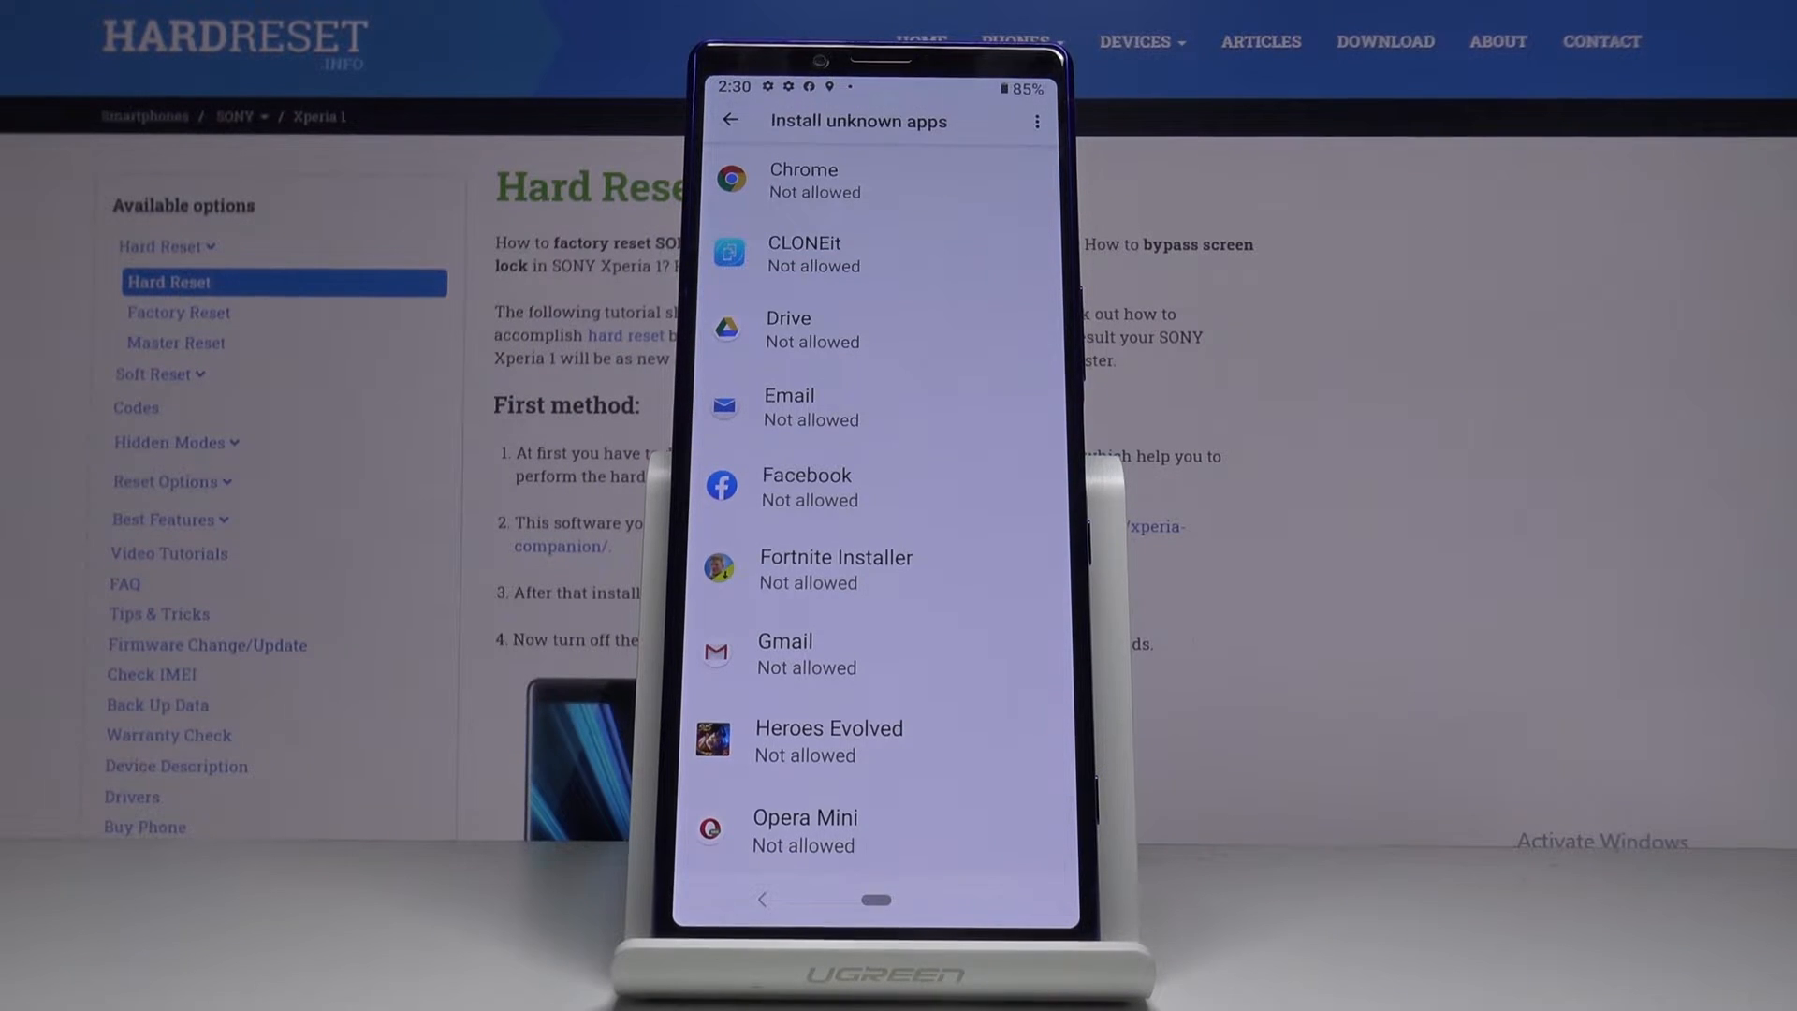
pyautogui.click(802, 181)
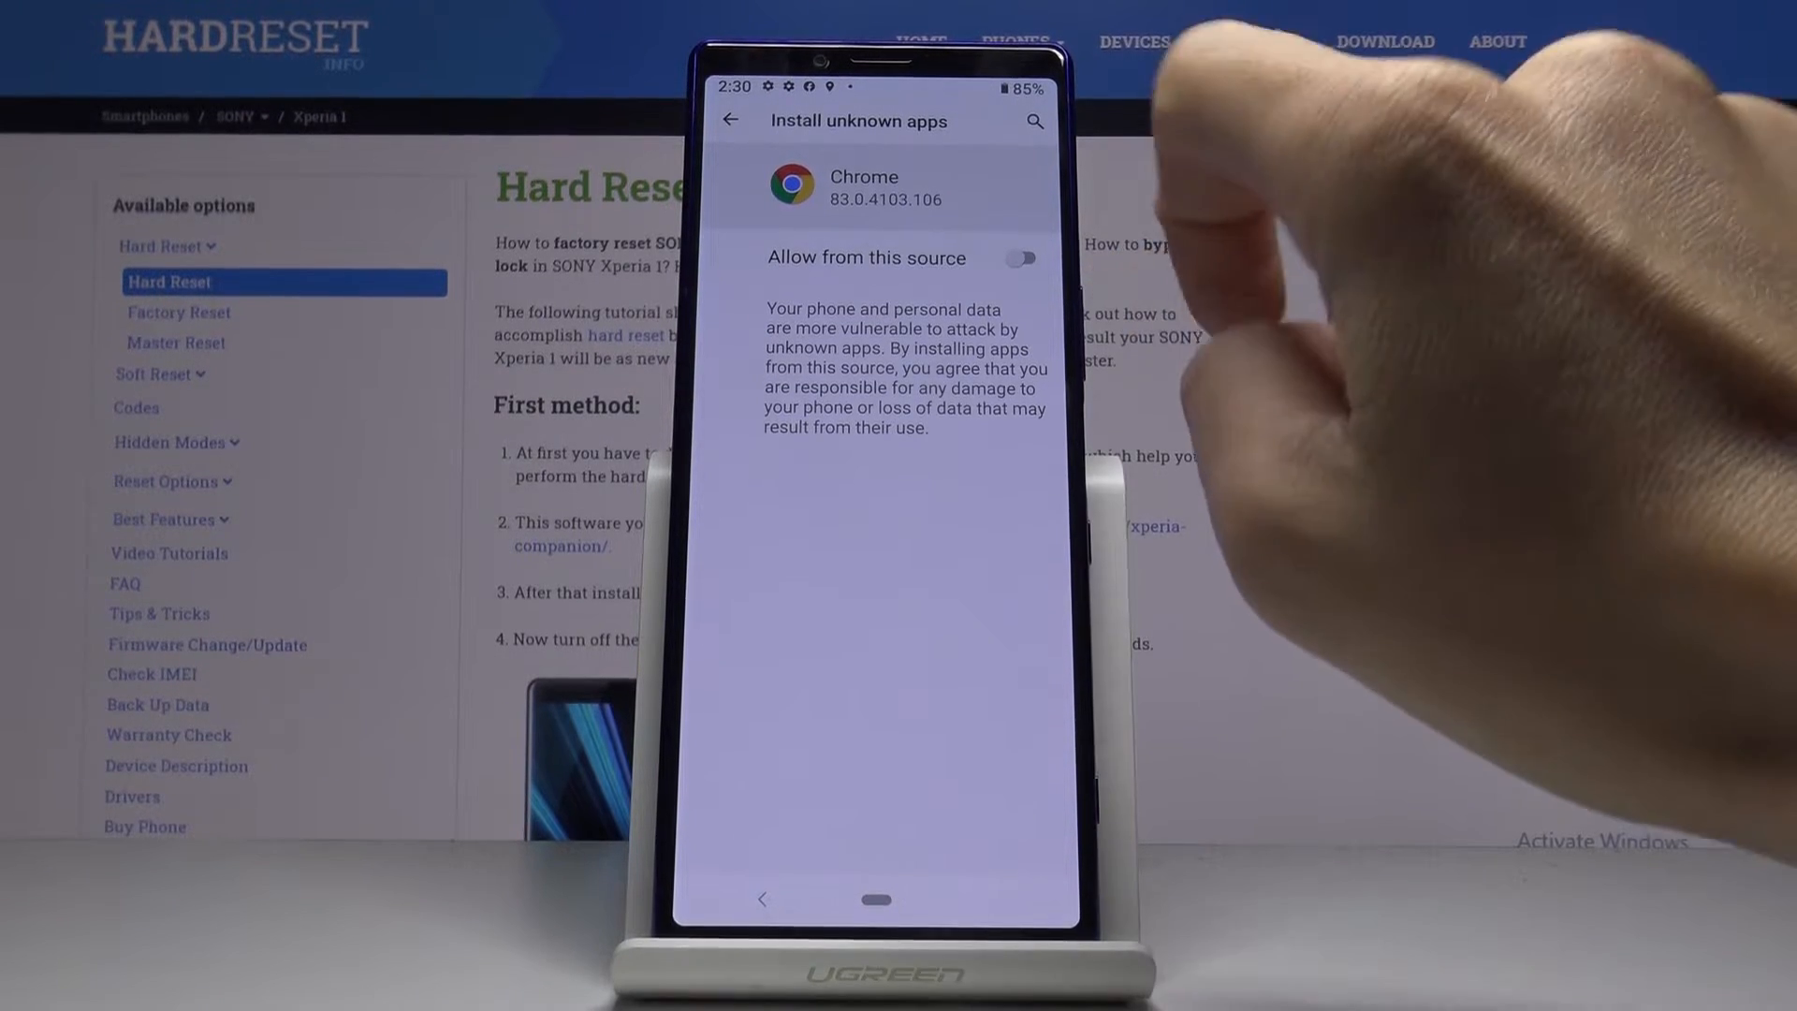
pyautogui.click(1020, 258)
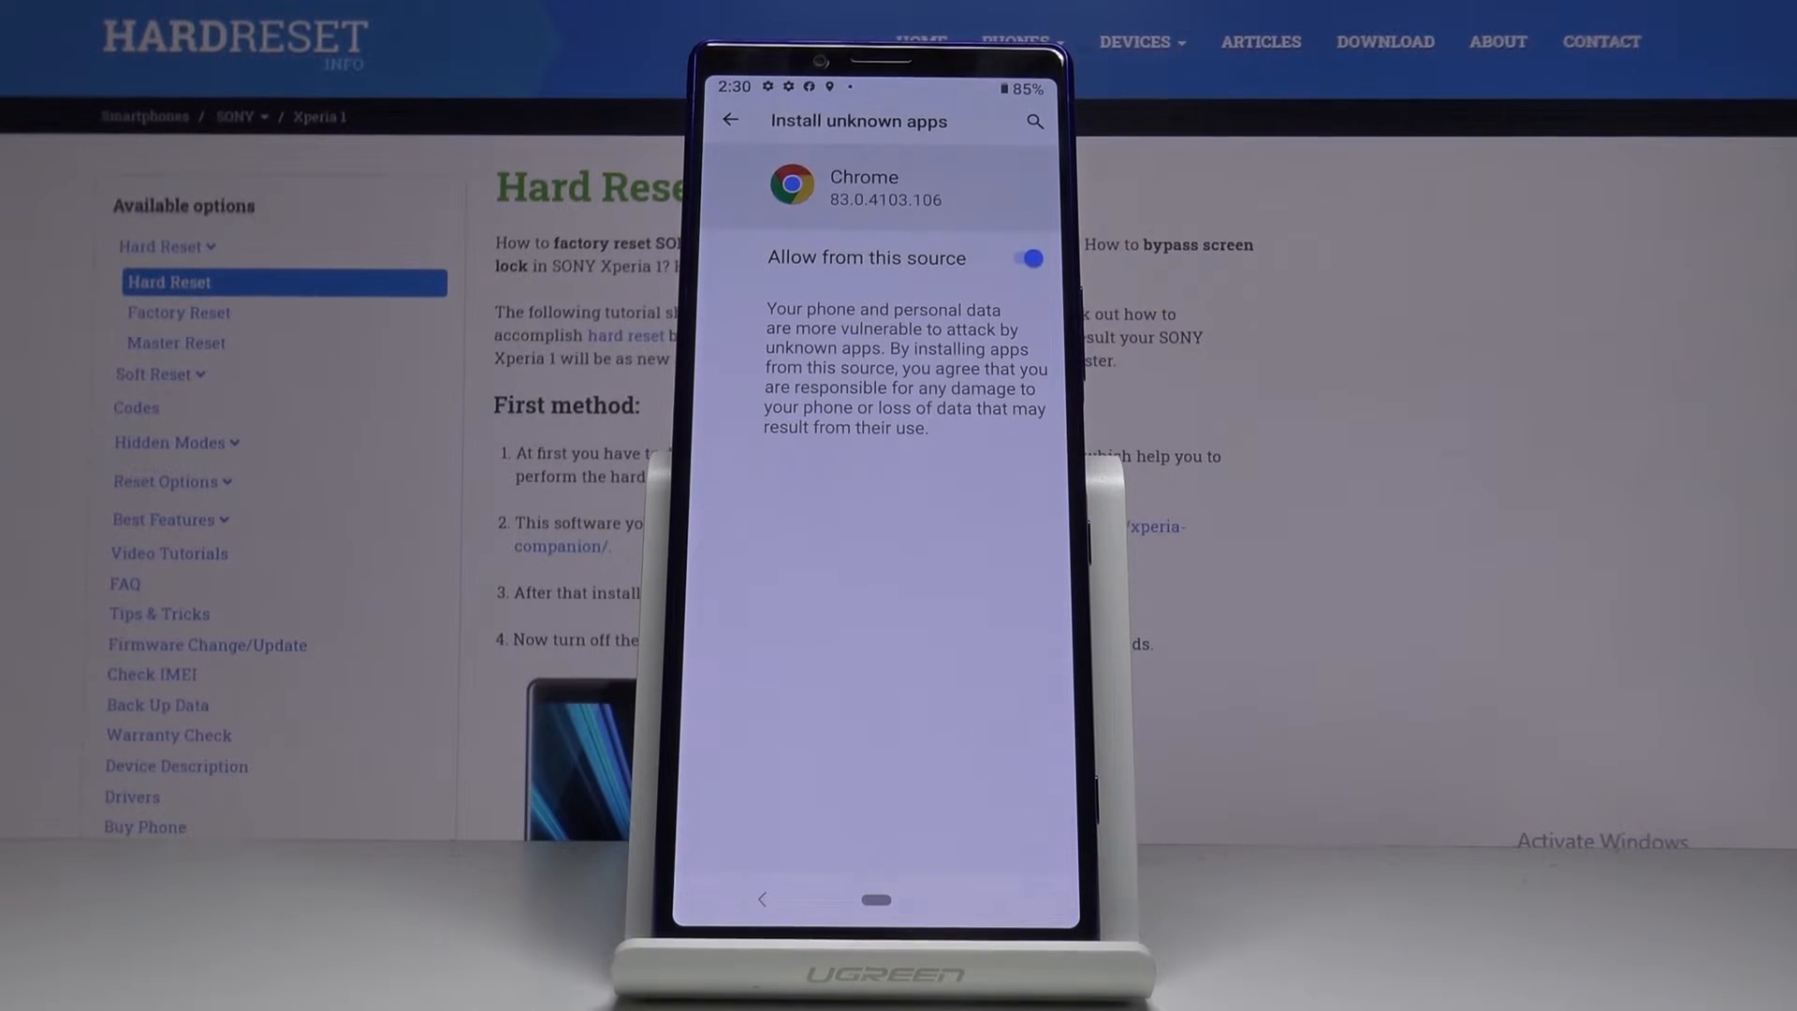
pyautogui.click(730, 121)
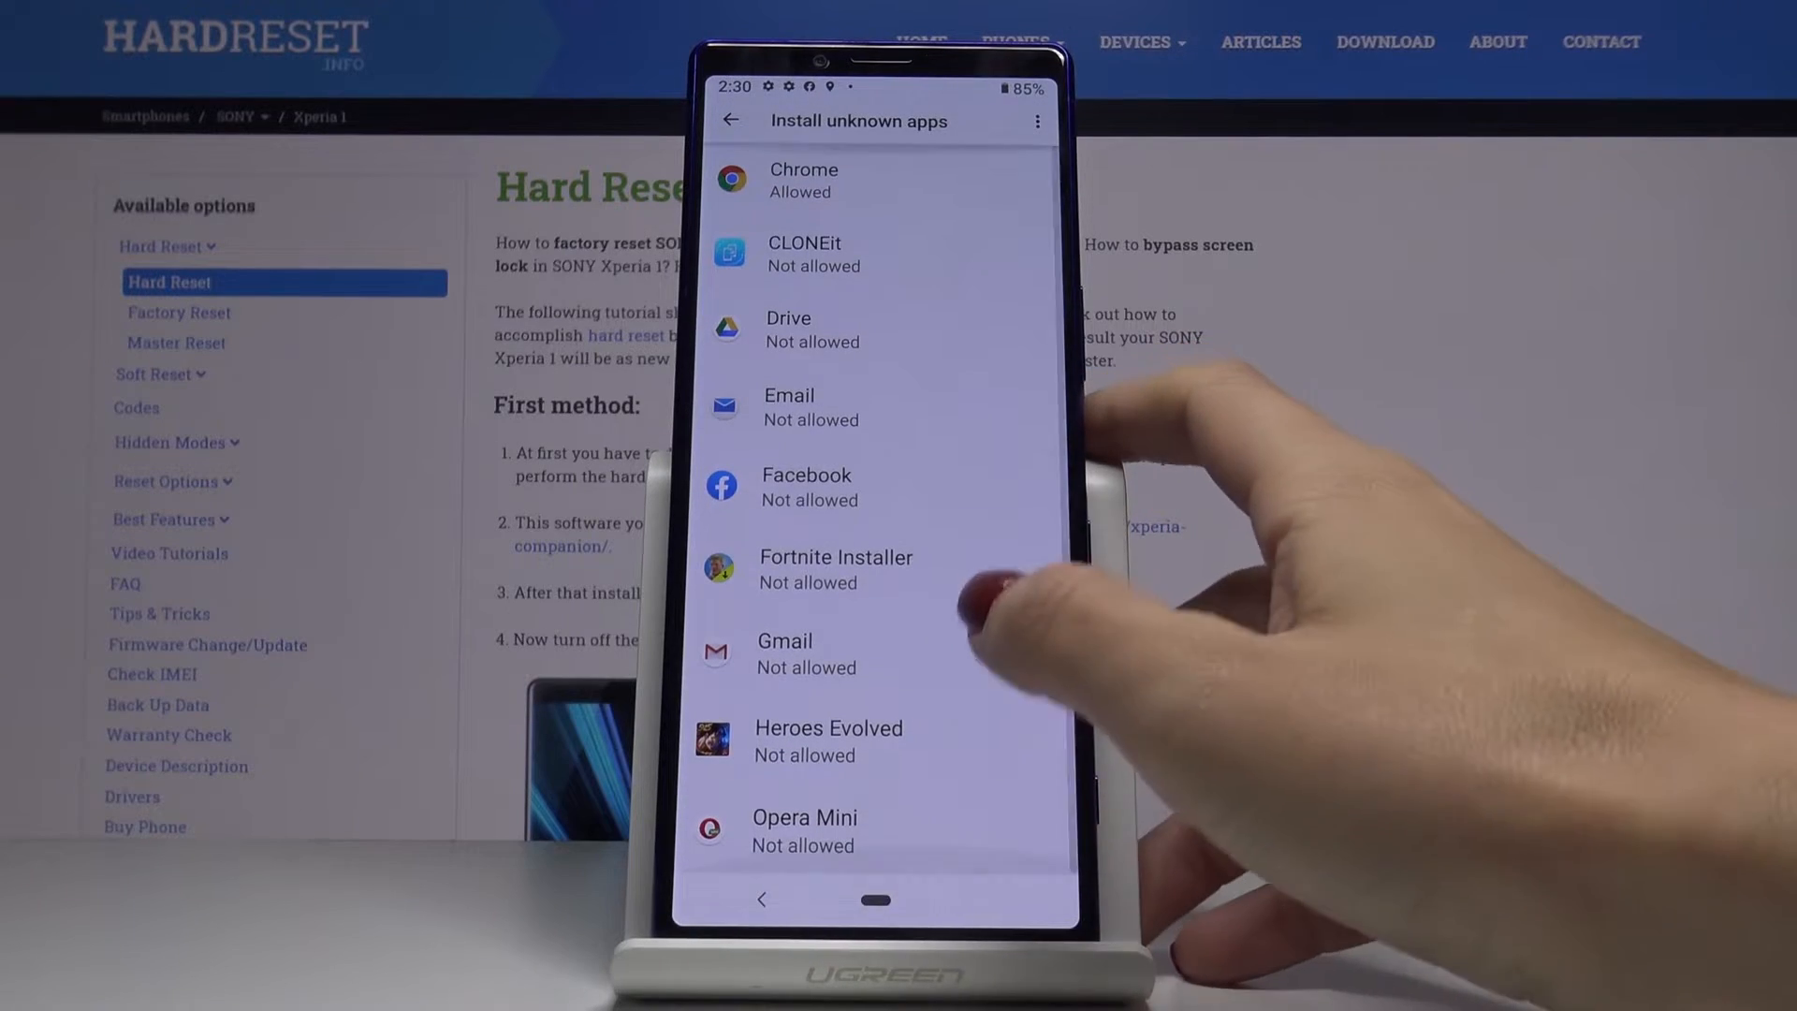
# Turn on Allow from this source for the Email app.
pyautogui.click(786, 653)
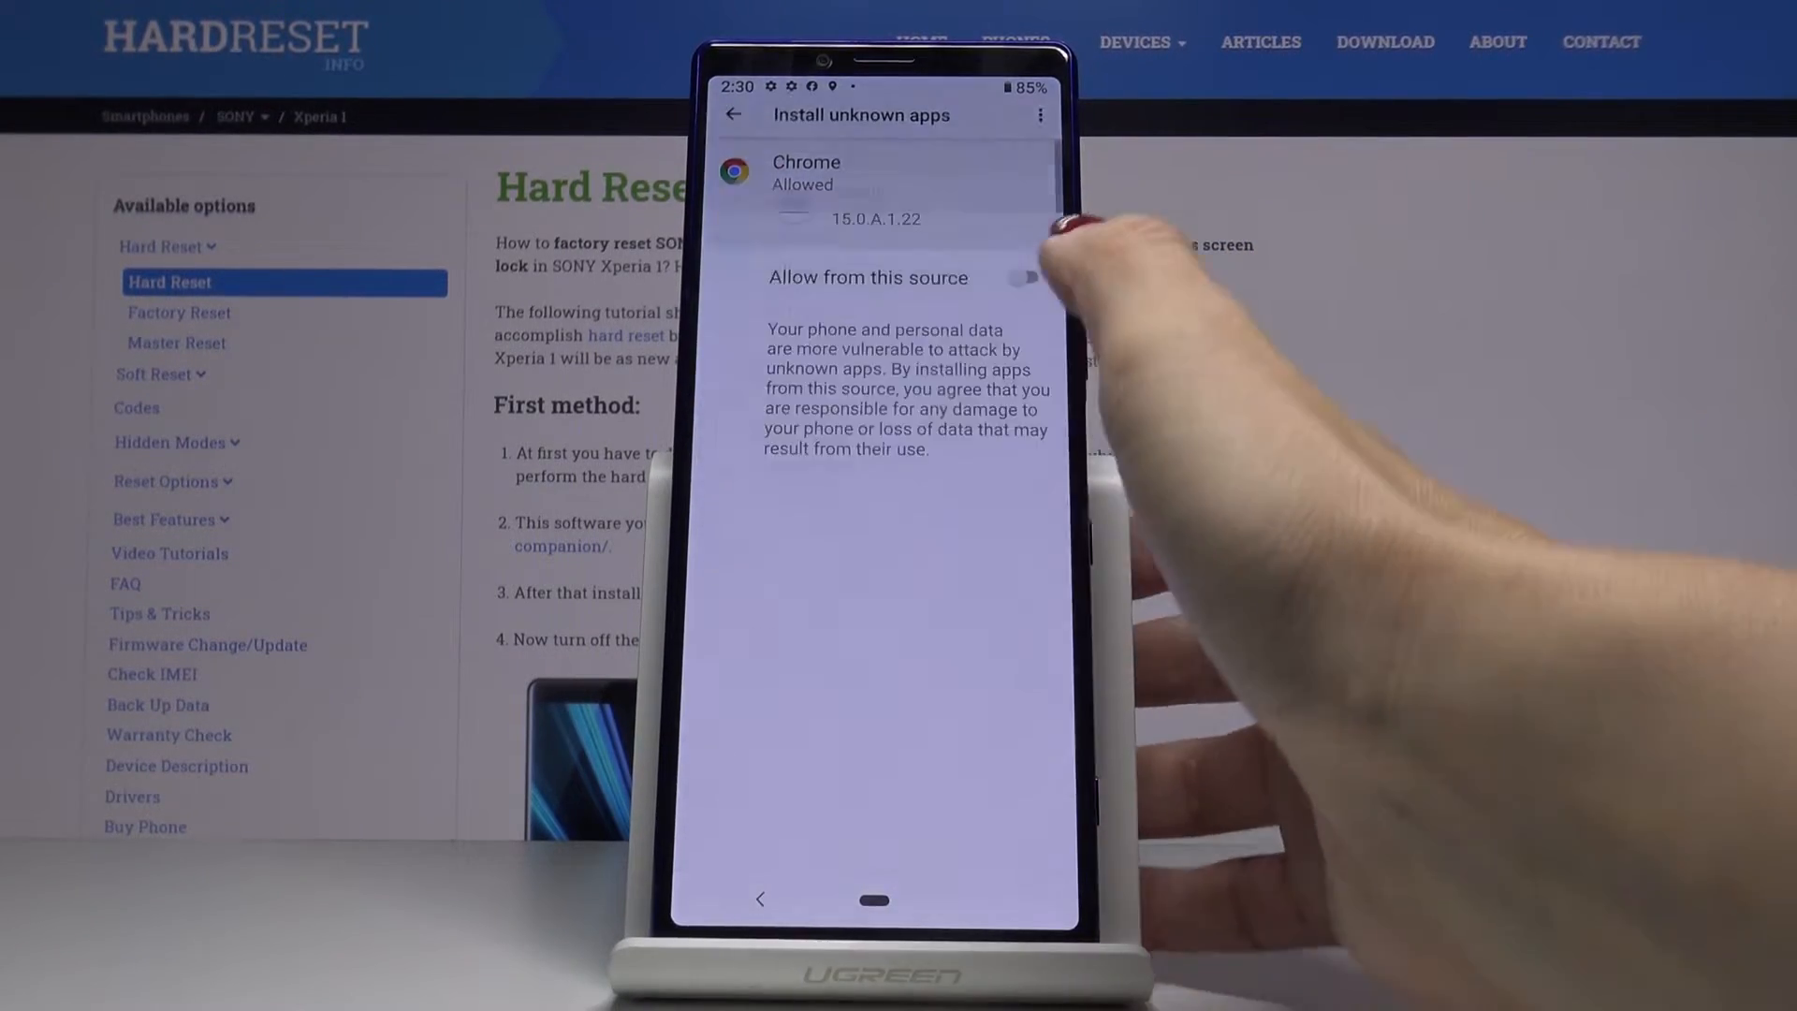
pyautogui.click(1023, 277)
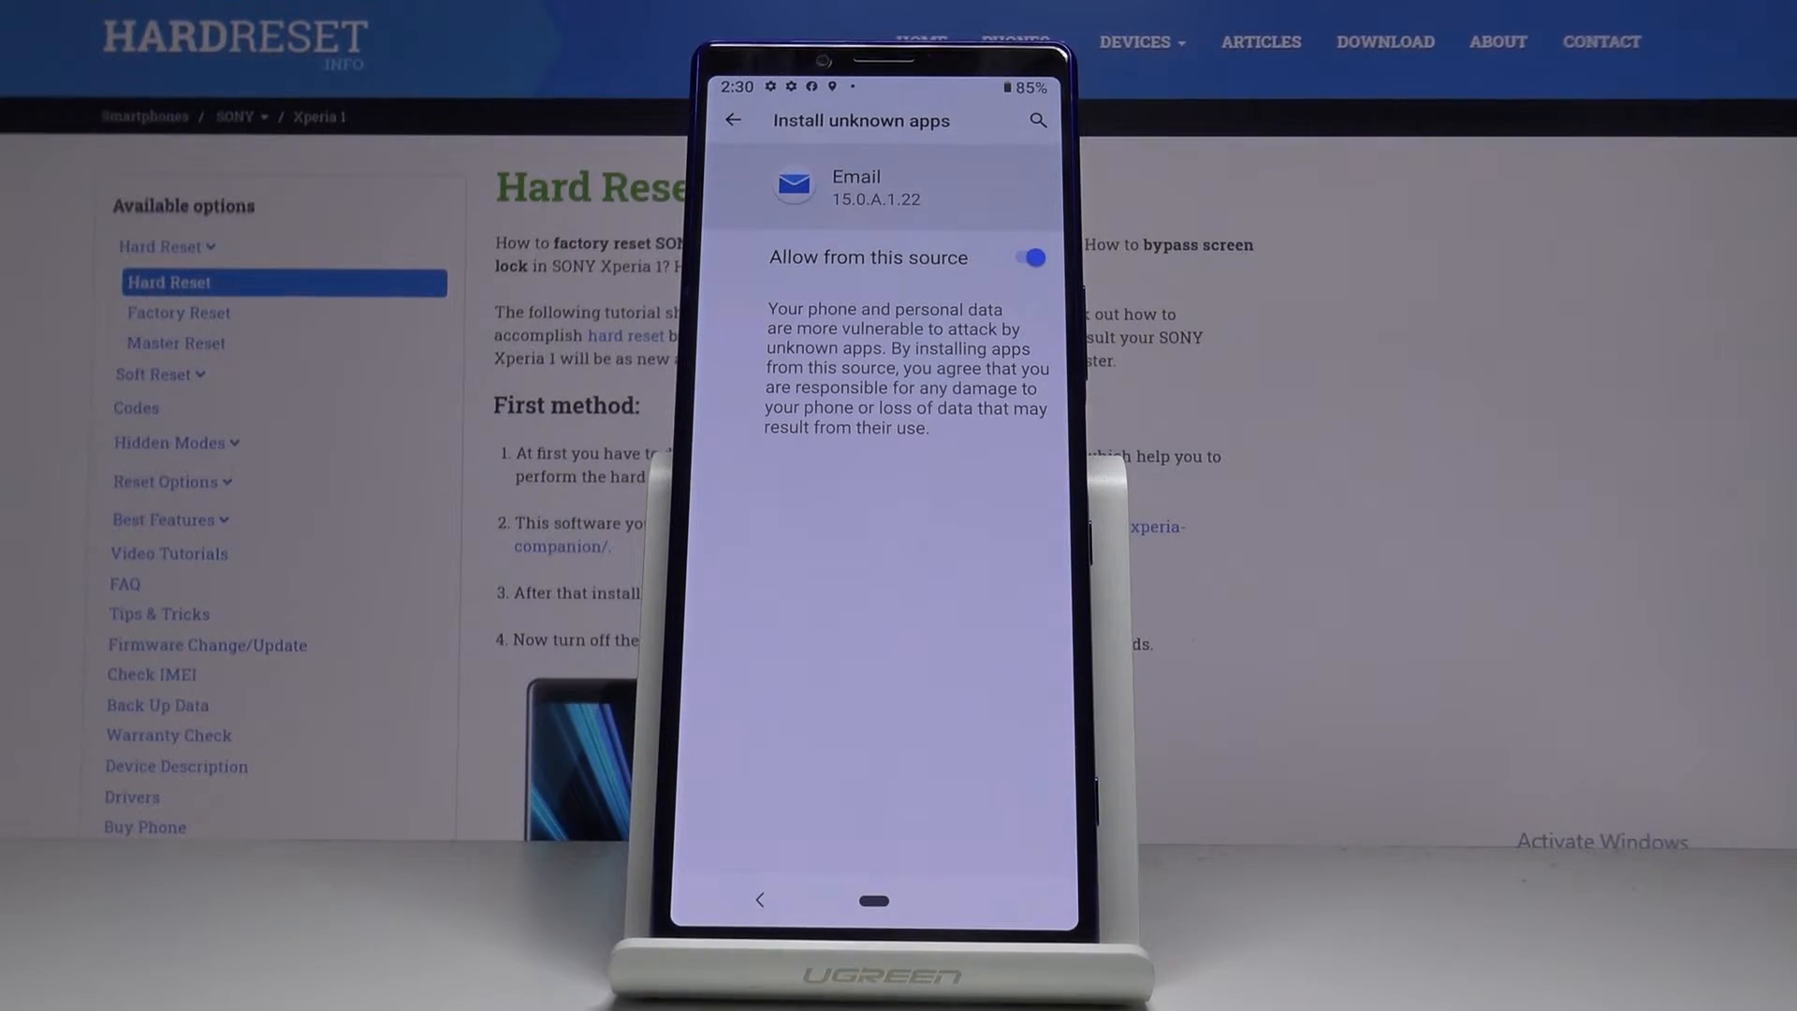